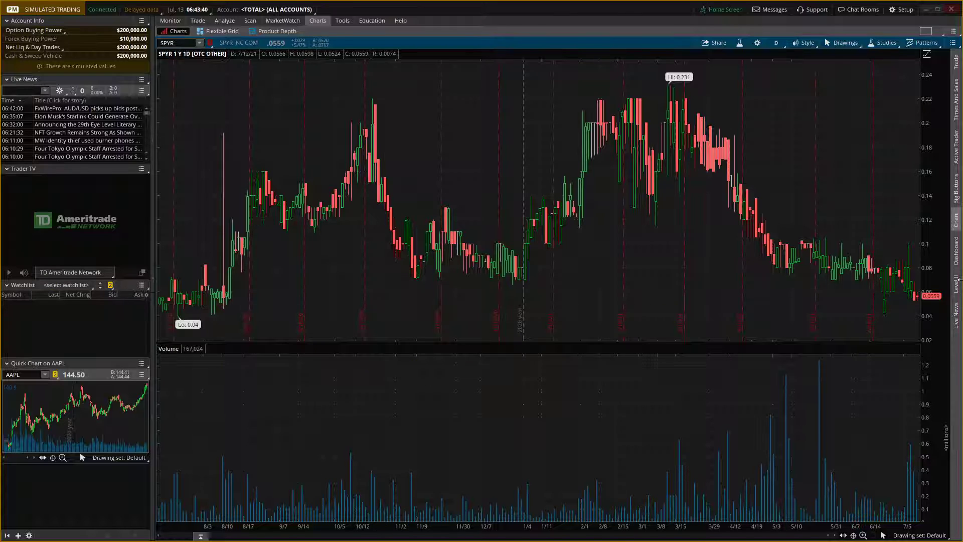
# - Arrange the chart area as a 2x2 grid with SPYR kept in the top-left cell
pyautogui.click(953, 31)
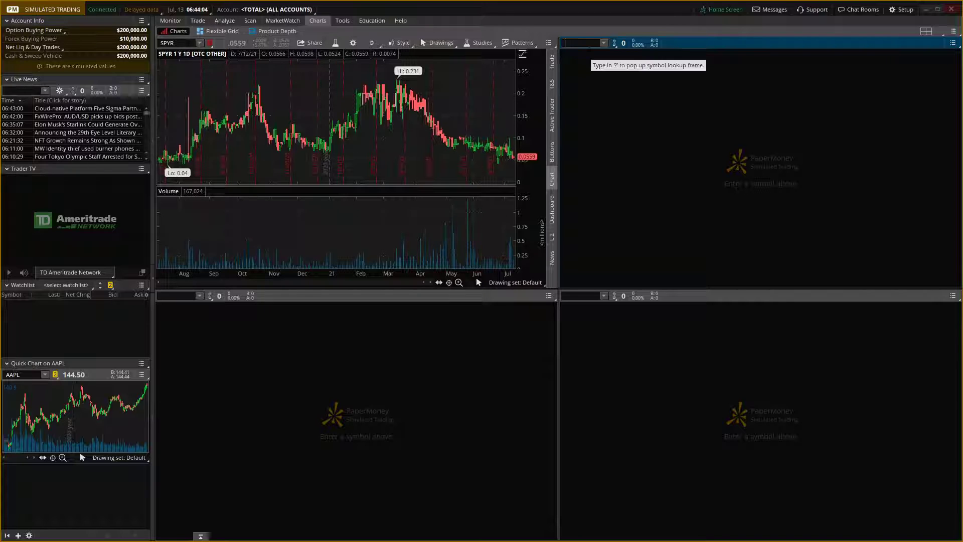
# - Load TSLA into the top-right cell via the symbol lookup for TESLA
pyautogui.write('TESLA')
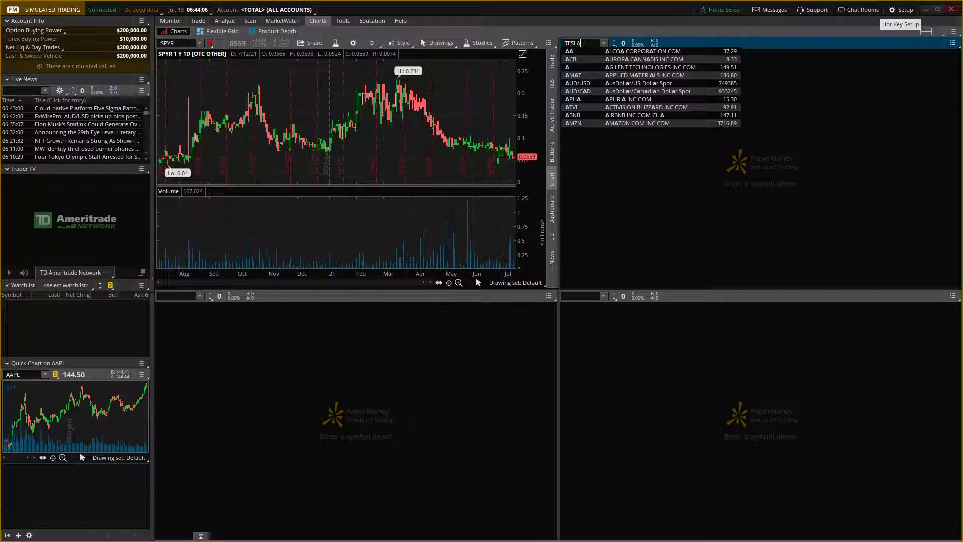
pyautogui.write('TESLA')
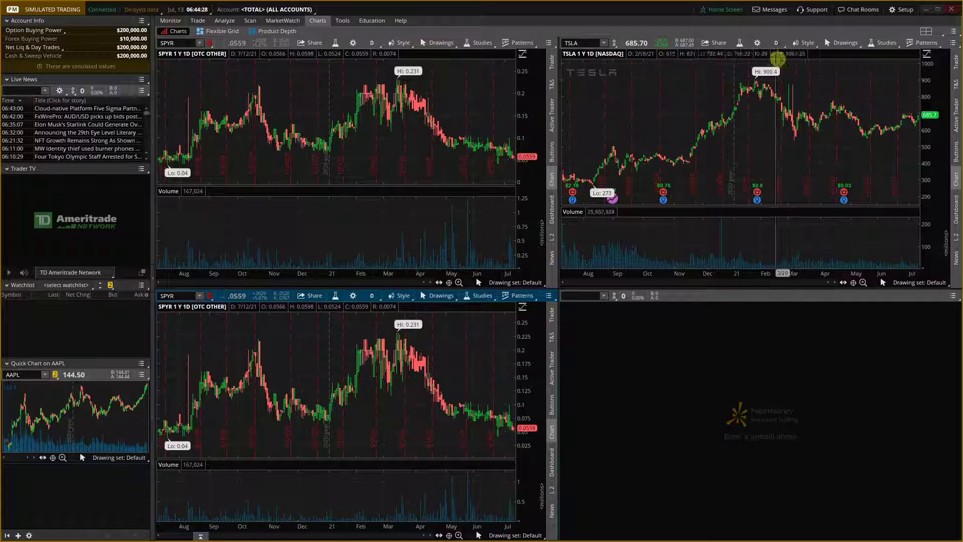
# - Try 10D:30m and 180D:4h on the bottom-left SPYR chart, then settle on 5D:5m
pyautogui.click(371, 295)
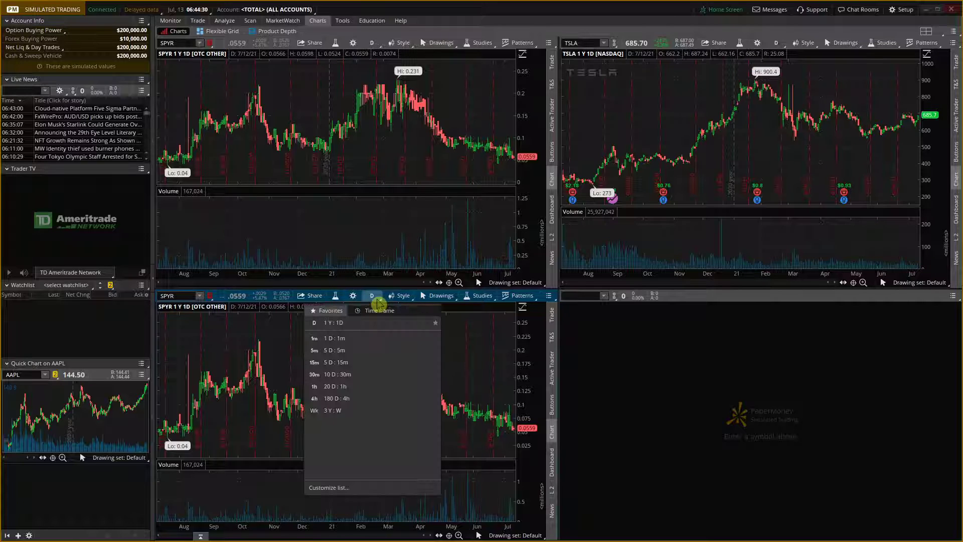
pyautogui.moveTo(358, 375)
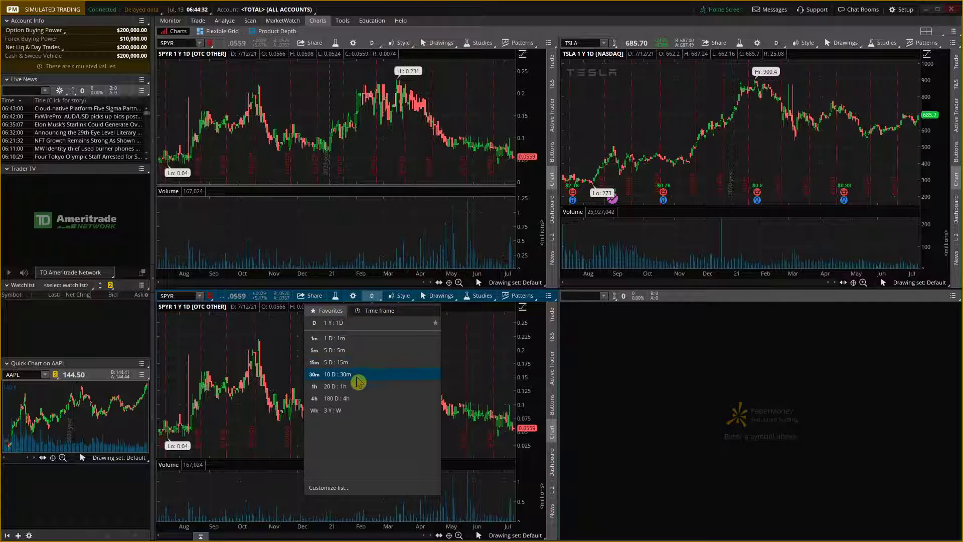
pyautogui.click(338, 374)
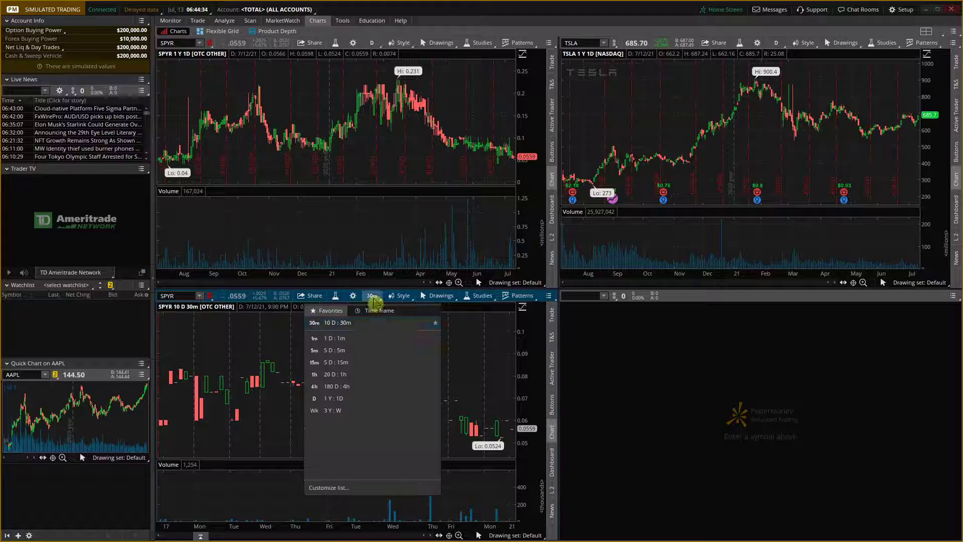
pyautogui.click(314, 386)
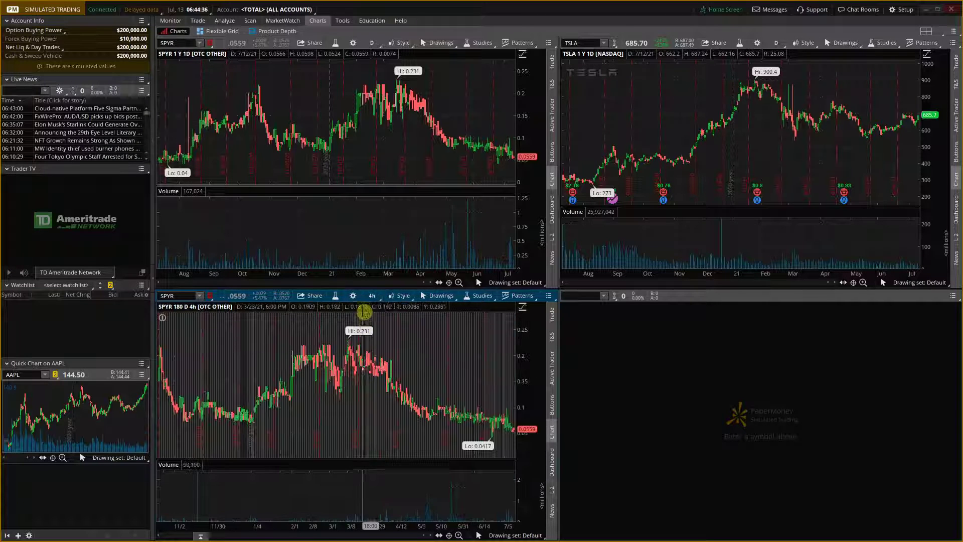
pyautogui.click(371, 295)
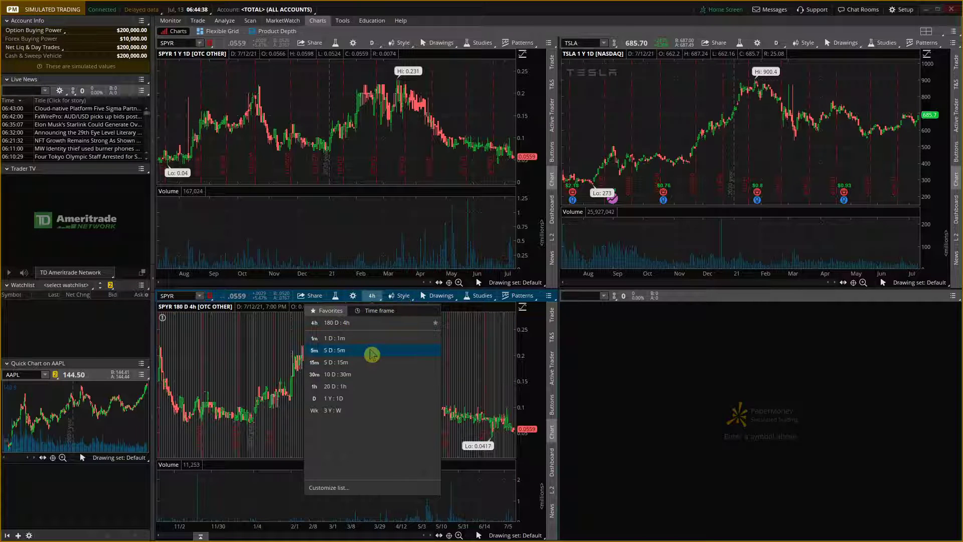
pyautogui.click(336, 349)
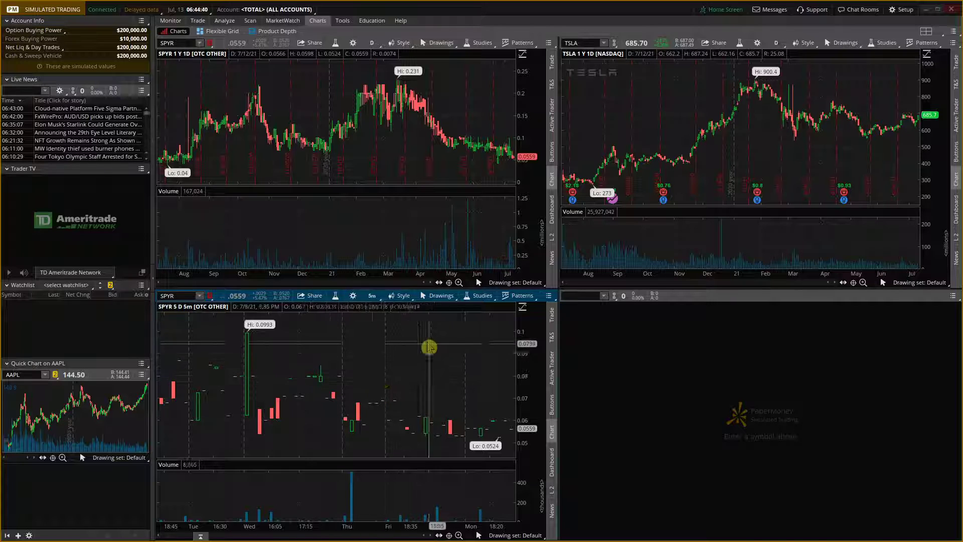
pyautogui.moveTo(352, 179)
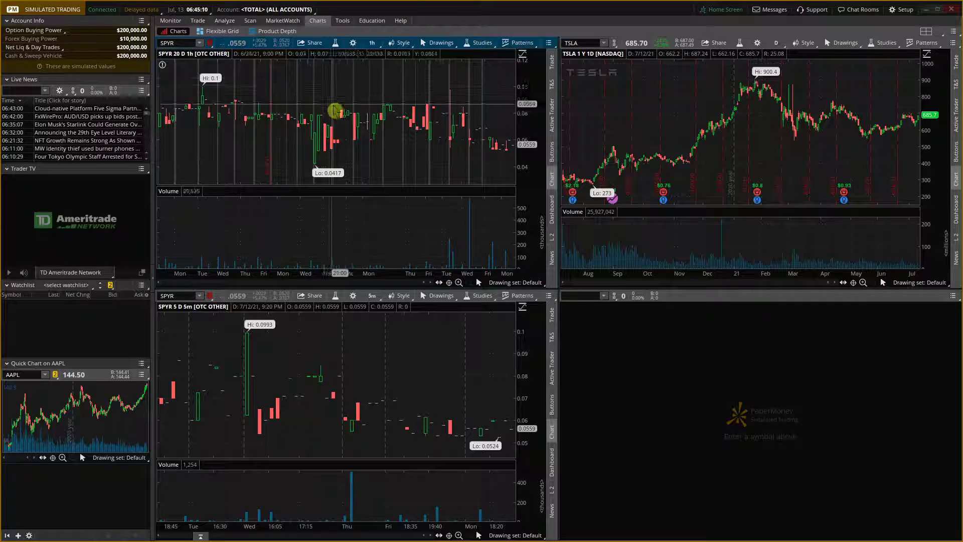
# - Maximize the top-left 20-day hourly SPYR chart to fill the chart area
pyautogui.rightClick(335, 111)
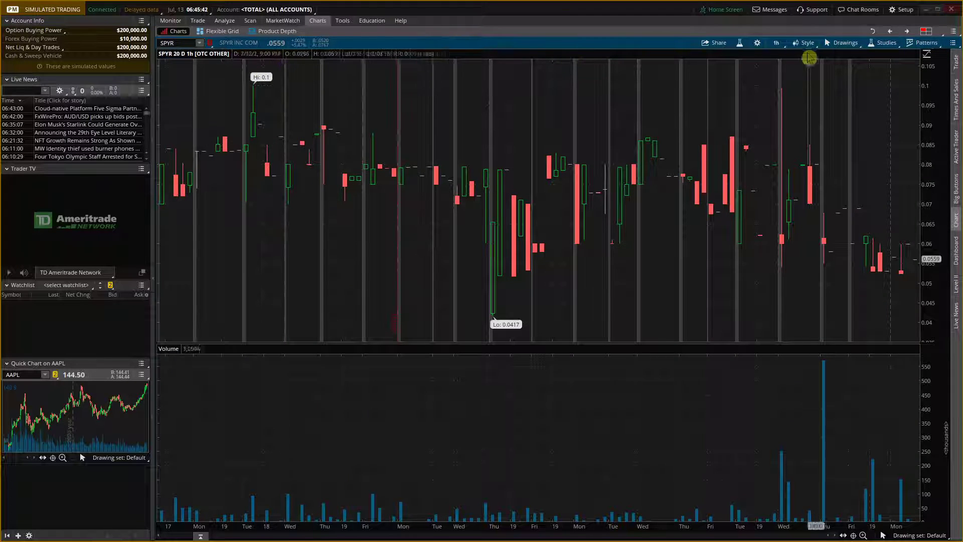
# - Set the hourly SPYR chart's Appearance chart type to Line and apply it
pyautogui.click(756, 43)
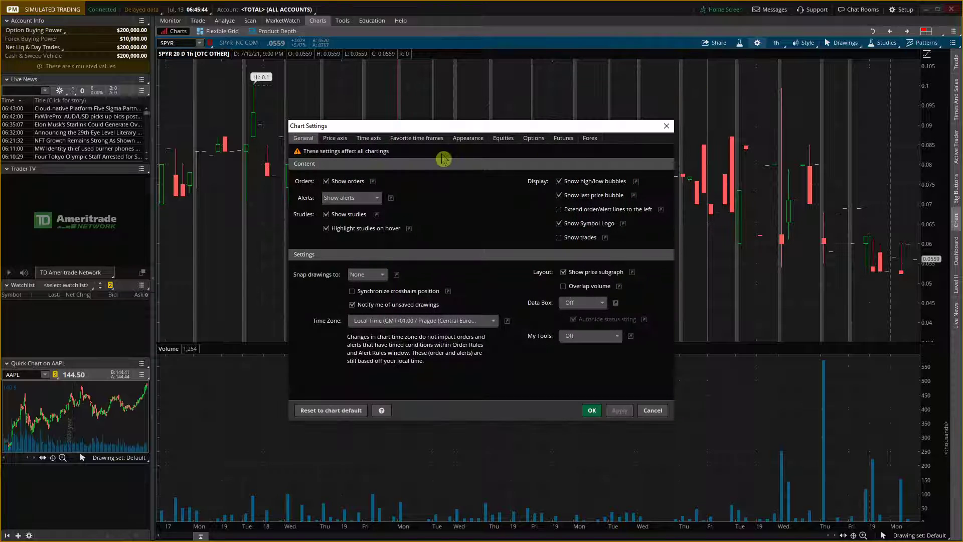
pyautogui.click(467, 138)
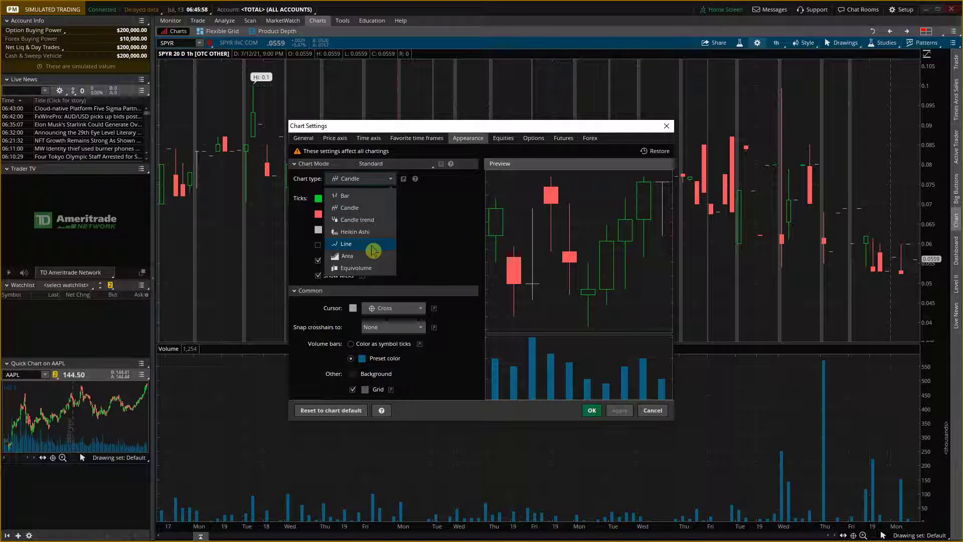
pyautogui.click(346, 243)
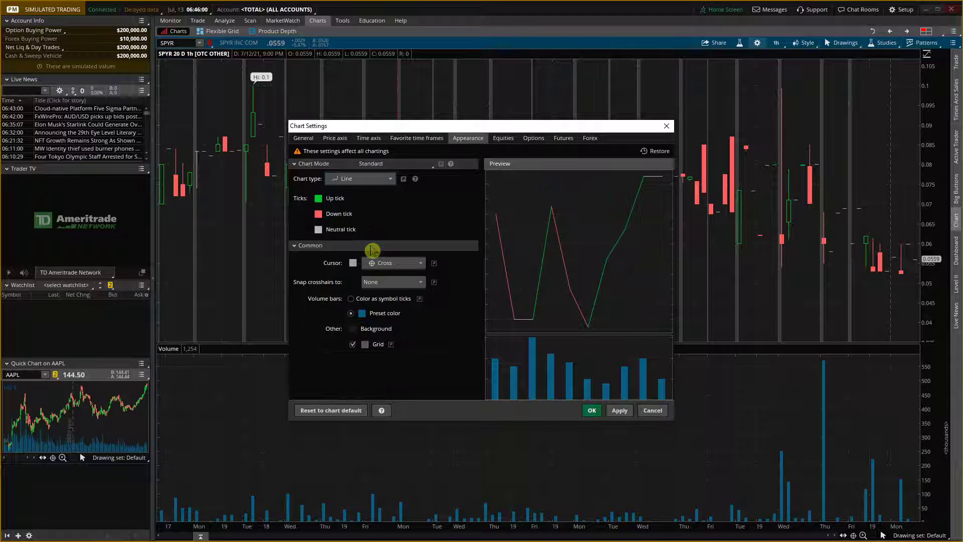
pyautogui.click(359, 178)
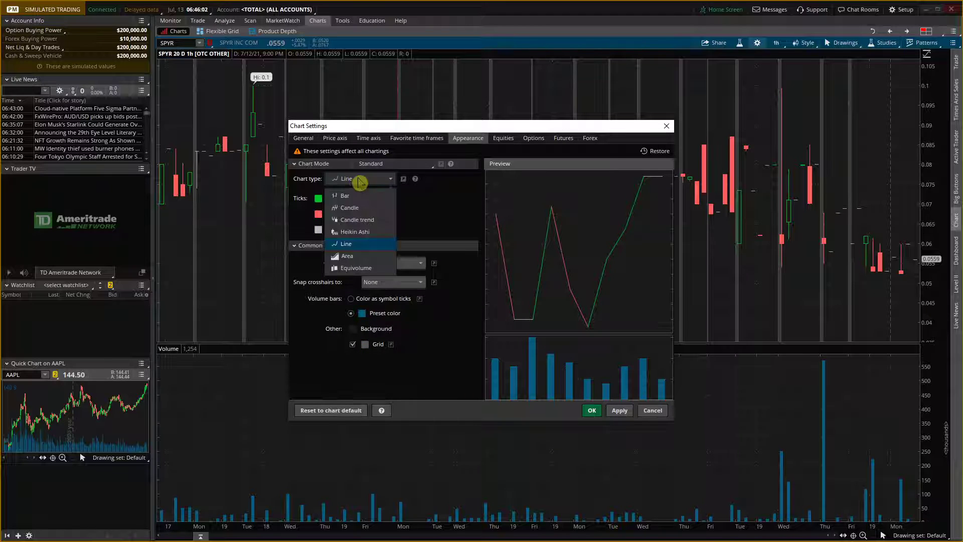
pyautogui.click(346, 243)
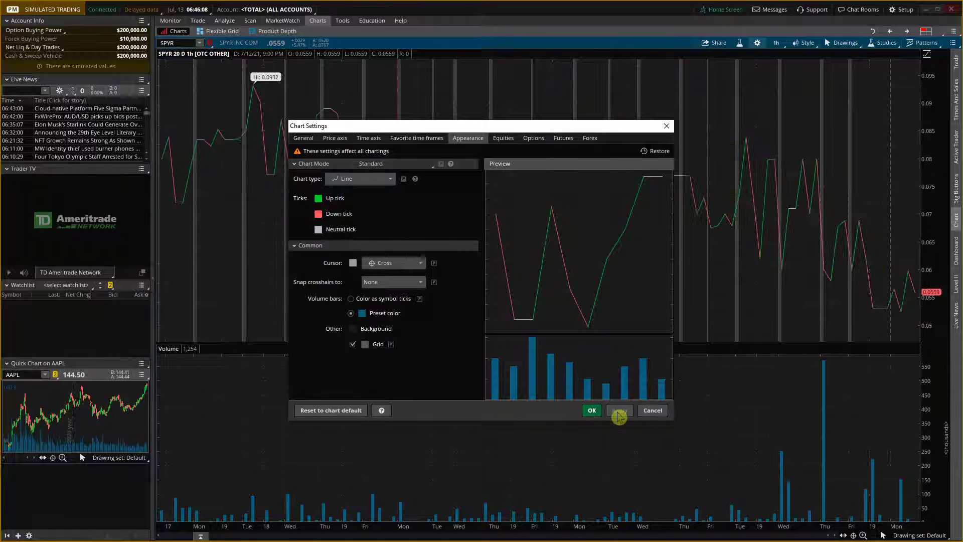
pyautogui.click(591, 409)
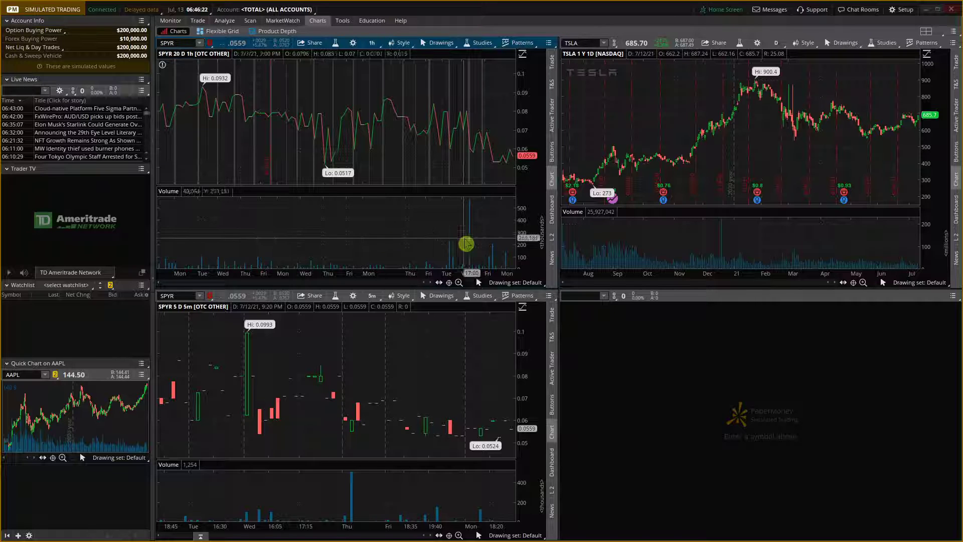
# - Save the top-left SPYR chart's line style as a reusable style
pyautogui.click(404, 42)
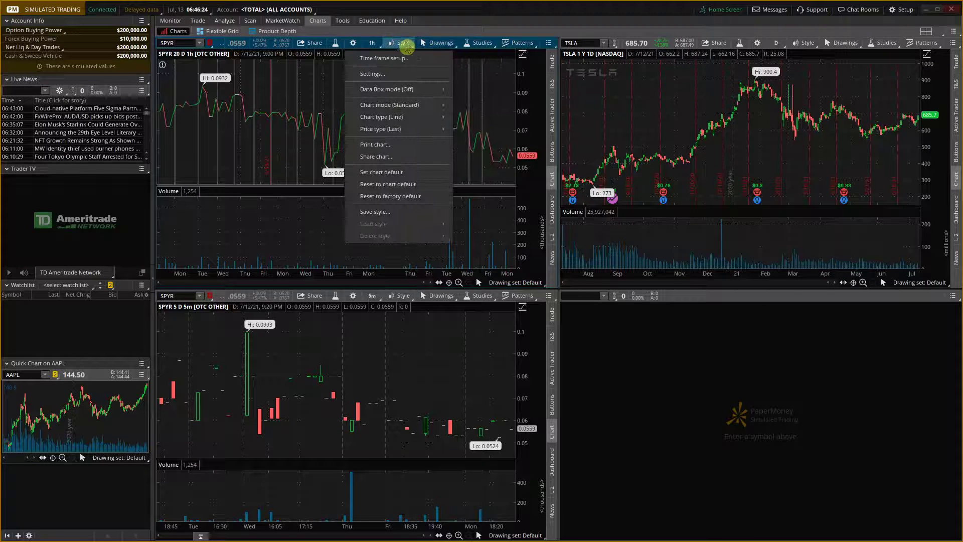
pyautogui.click(374, 211)
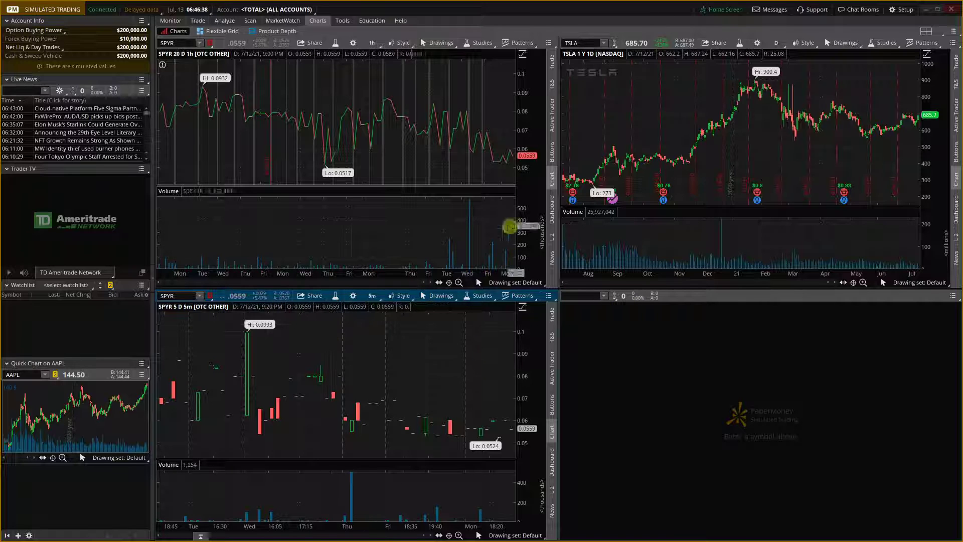
pyautogui.click(482, 42)
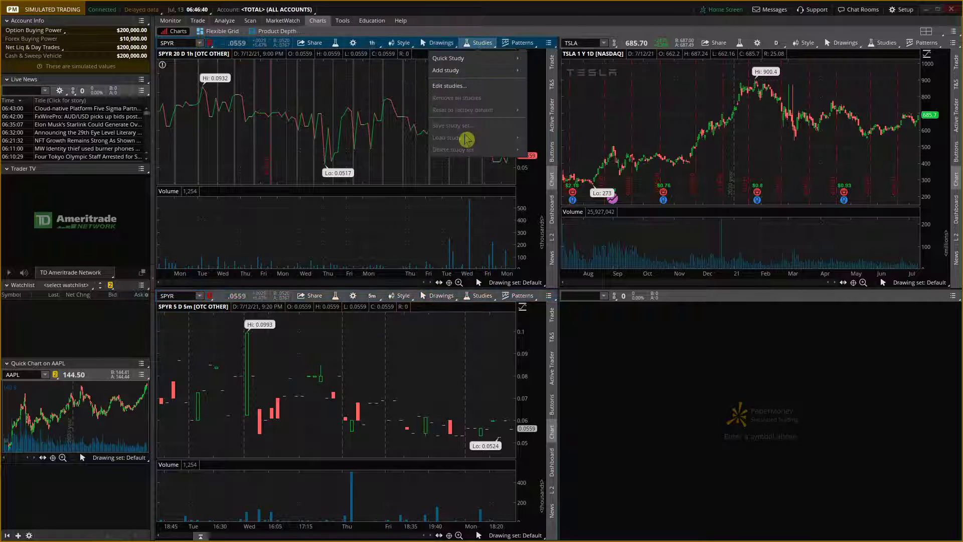
pyautogui.click(441, 42)
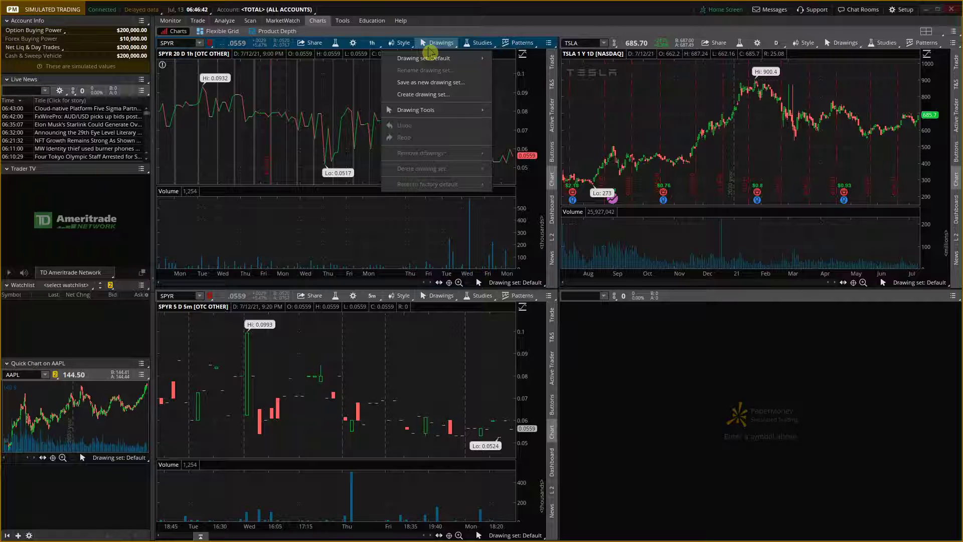
pyautogui.click(401, 42)
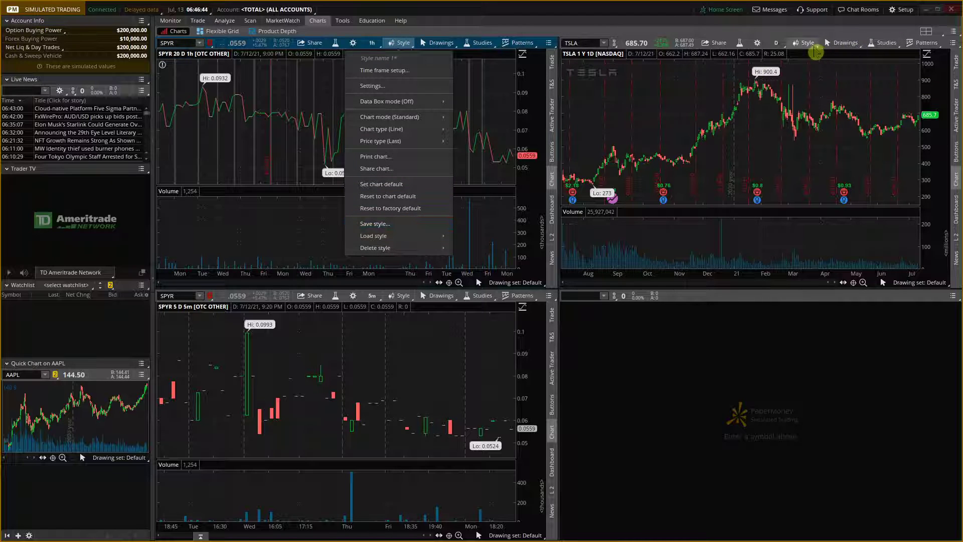
# - Load the saved line style onto the TSLA chart and the bottom-left SPYR chart
pyautogui.click(776, 42)
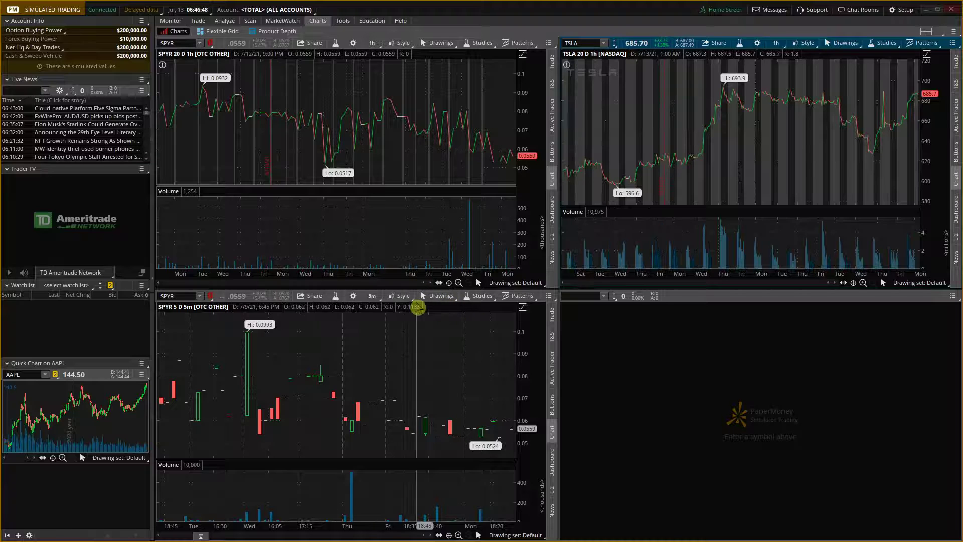
pyautogui.click(402, 295)
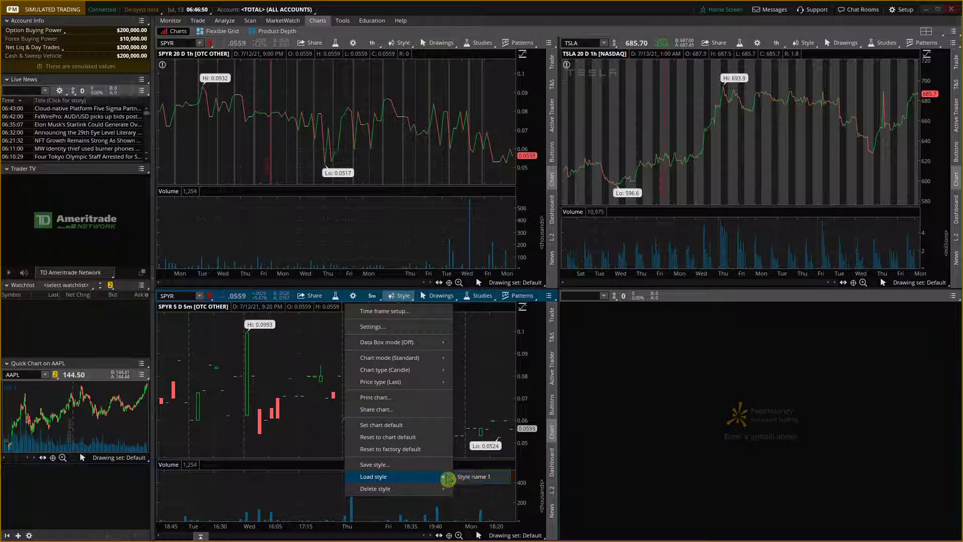
pyautogui.click(474, 475)
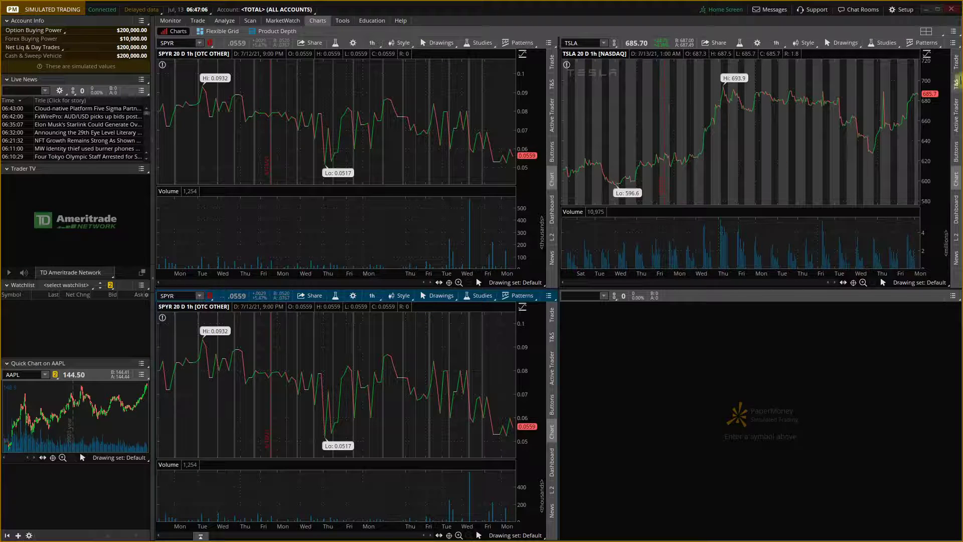
# - Save the current grid layout under the name '3 charts'
pyautogui.click(928, 31)
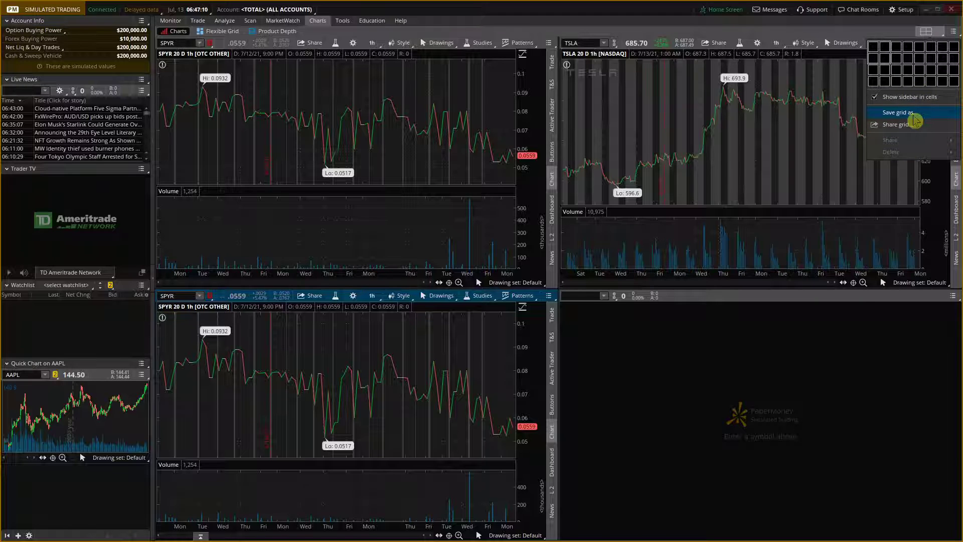
pyautogui.click(899, 113)
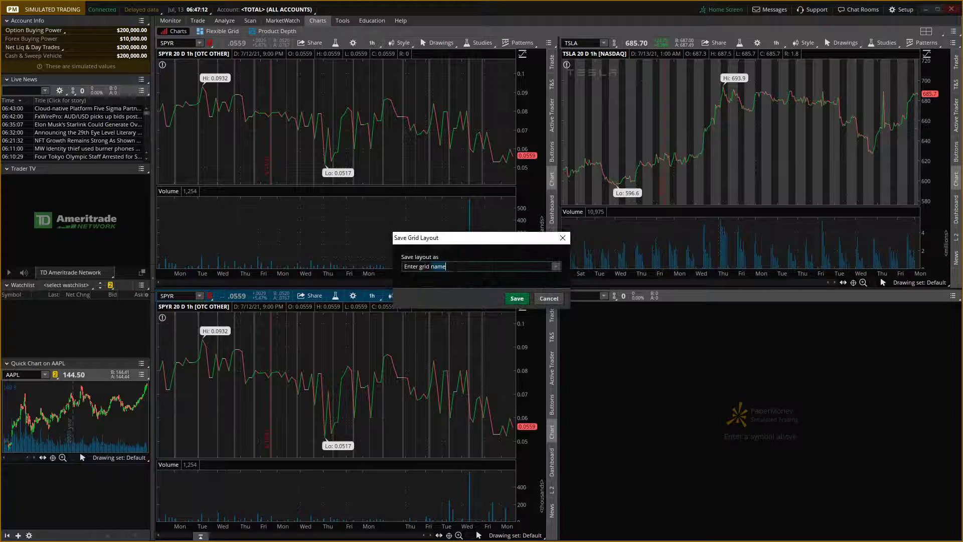
pyautogui.write('3 cgar')
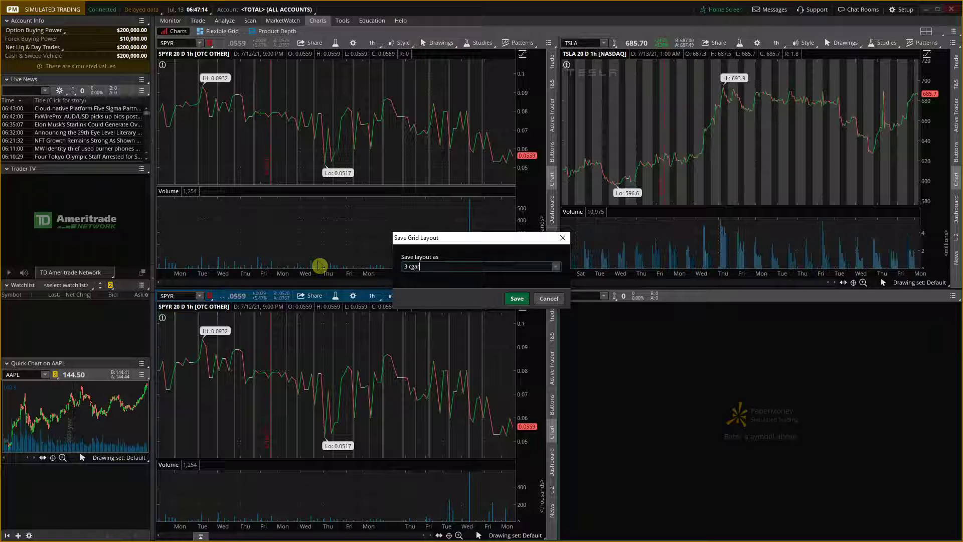
pyautogui.write('harts')
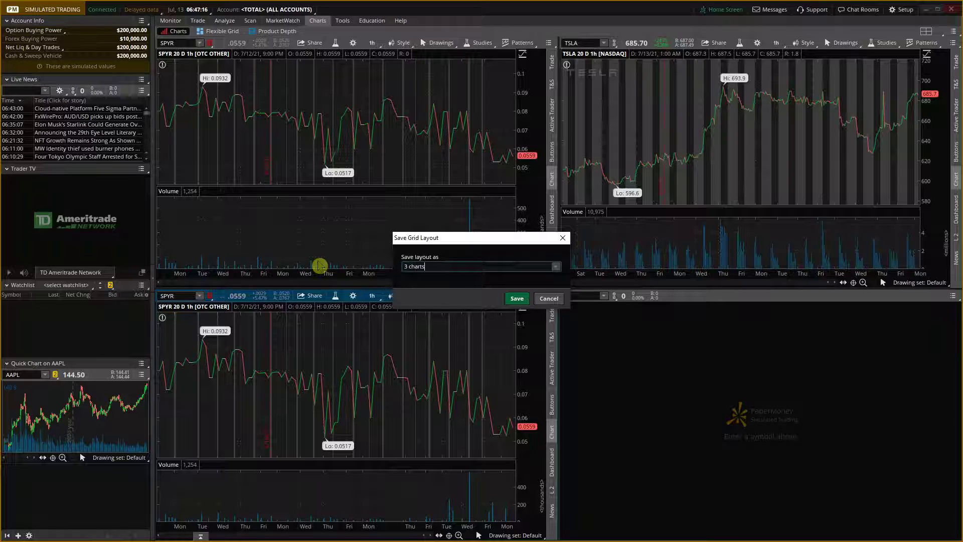
pyautogui.click(516, 298)
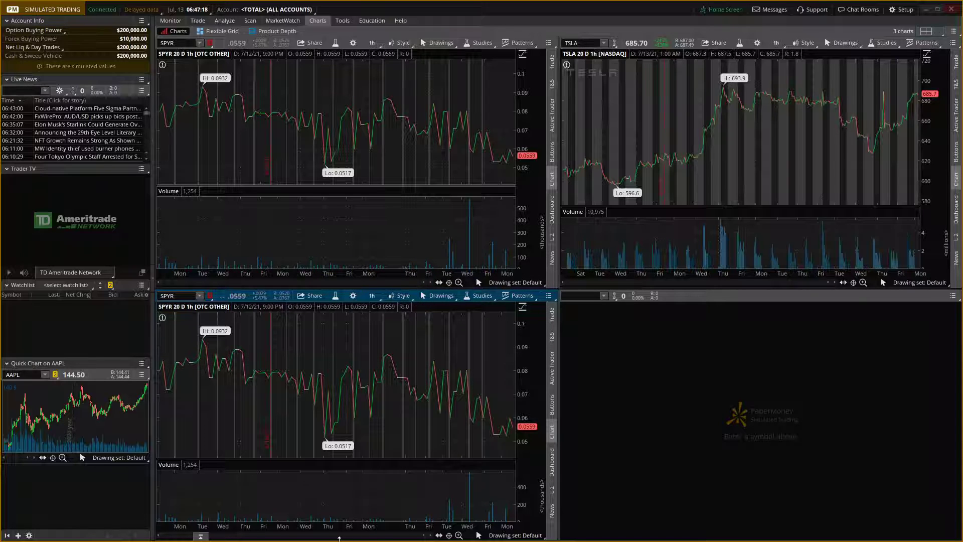